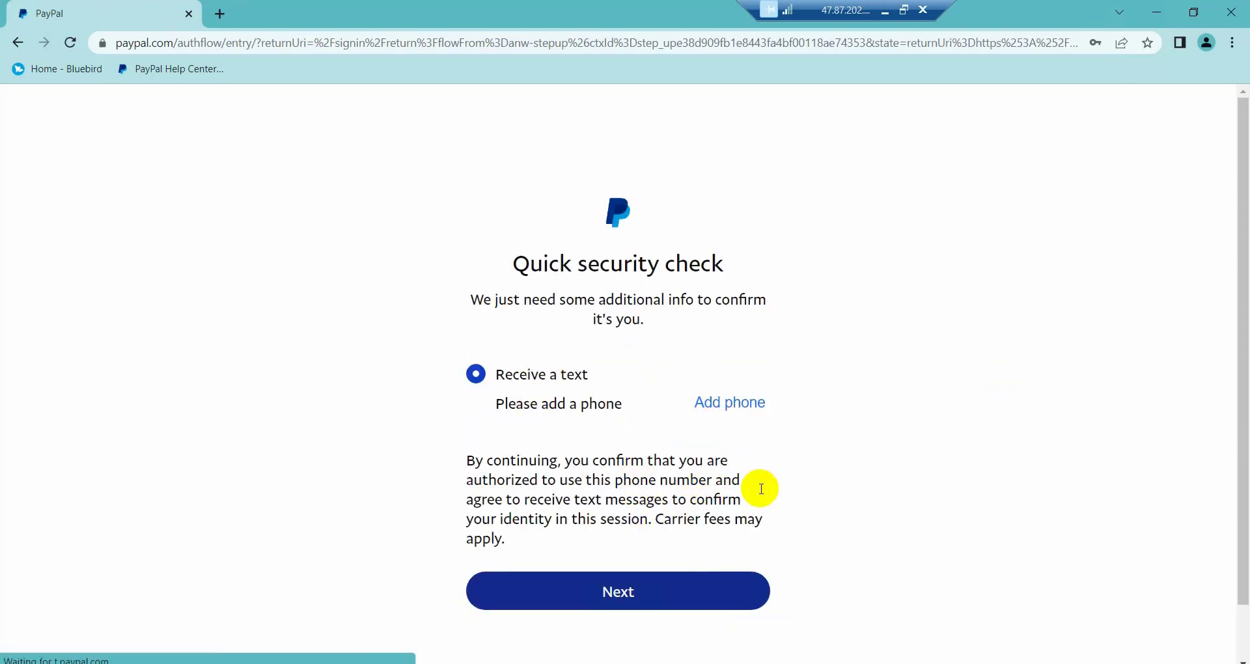
# Mark all three PayPal history entries, including the Help Center visit, and delete them.
pyautogui.scroll(-3)
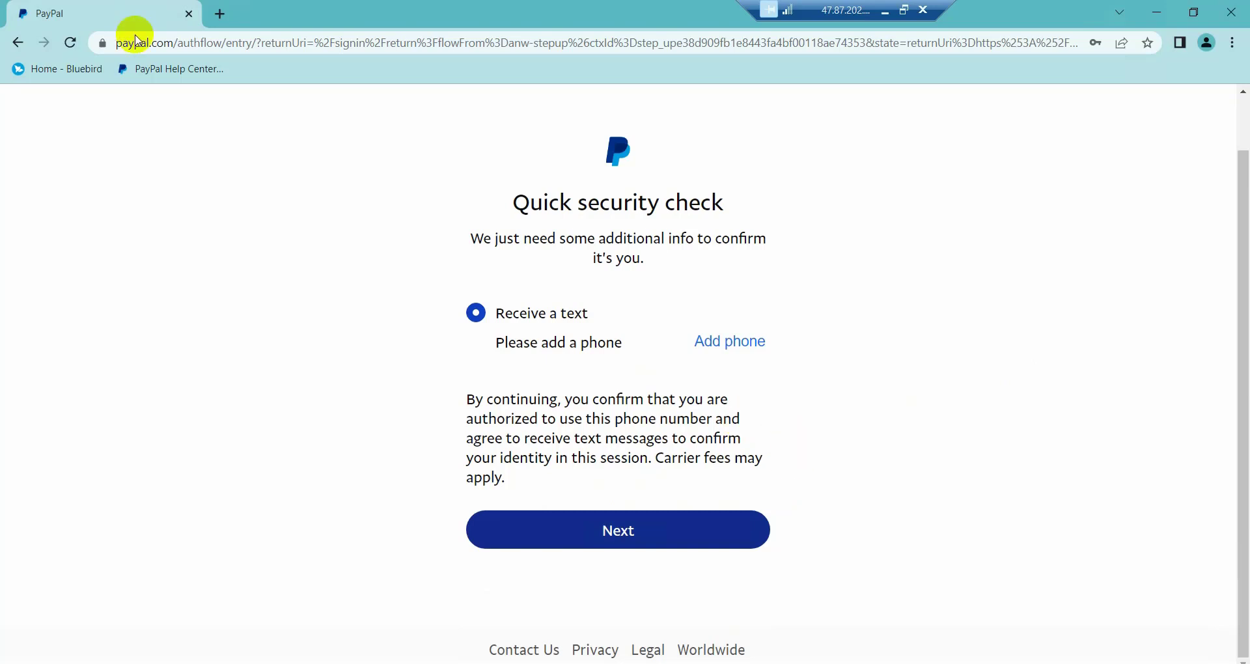
pyautogui.moveTo(219, 14)
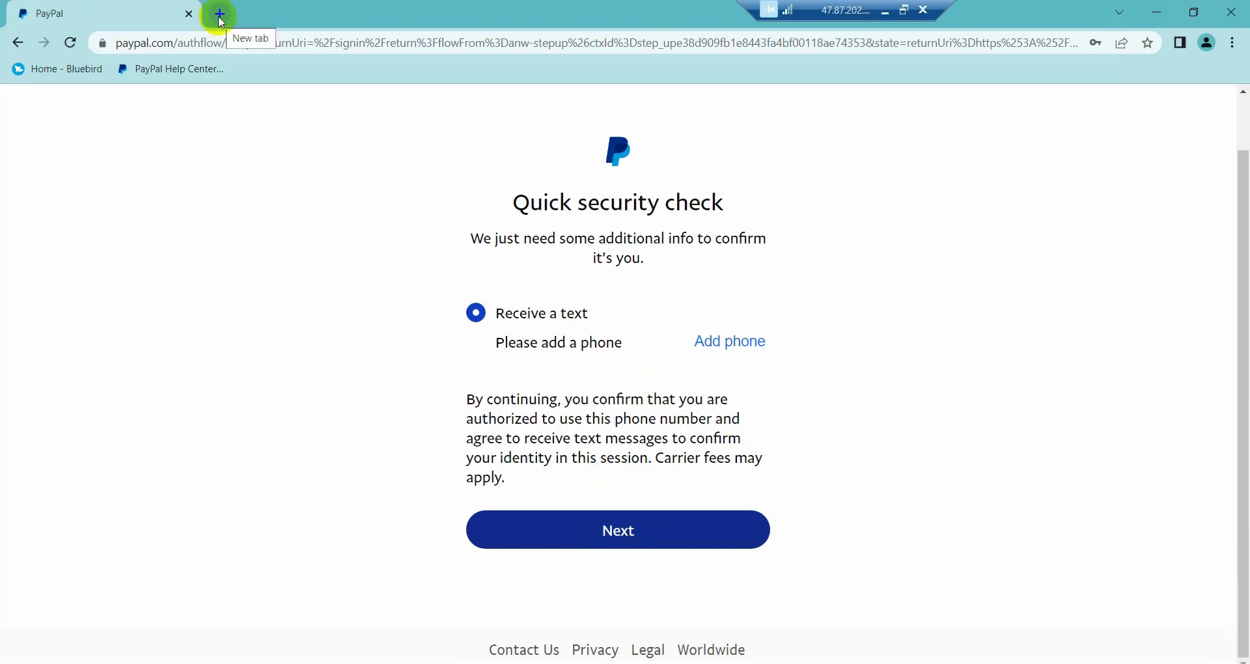
pyautogui.moveTo(286, 237)
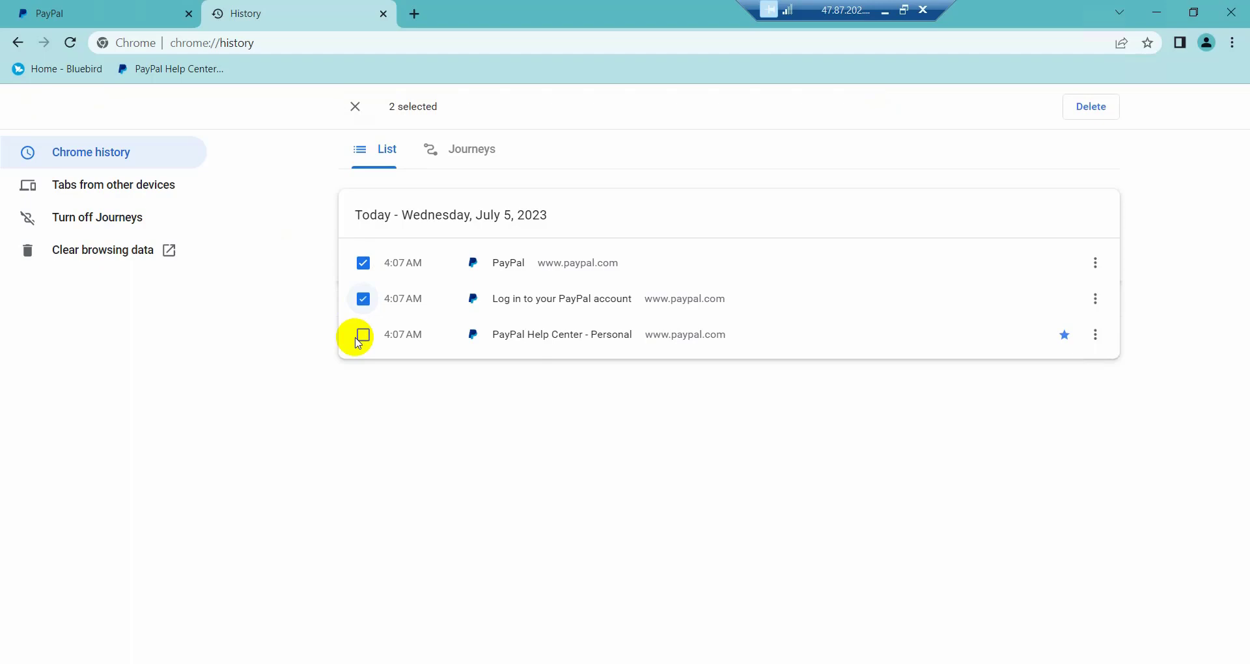
pyautogui.click(363, 335)
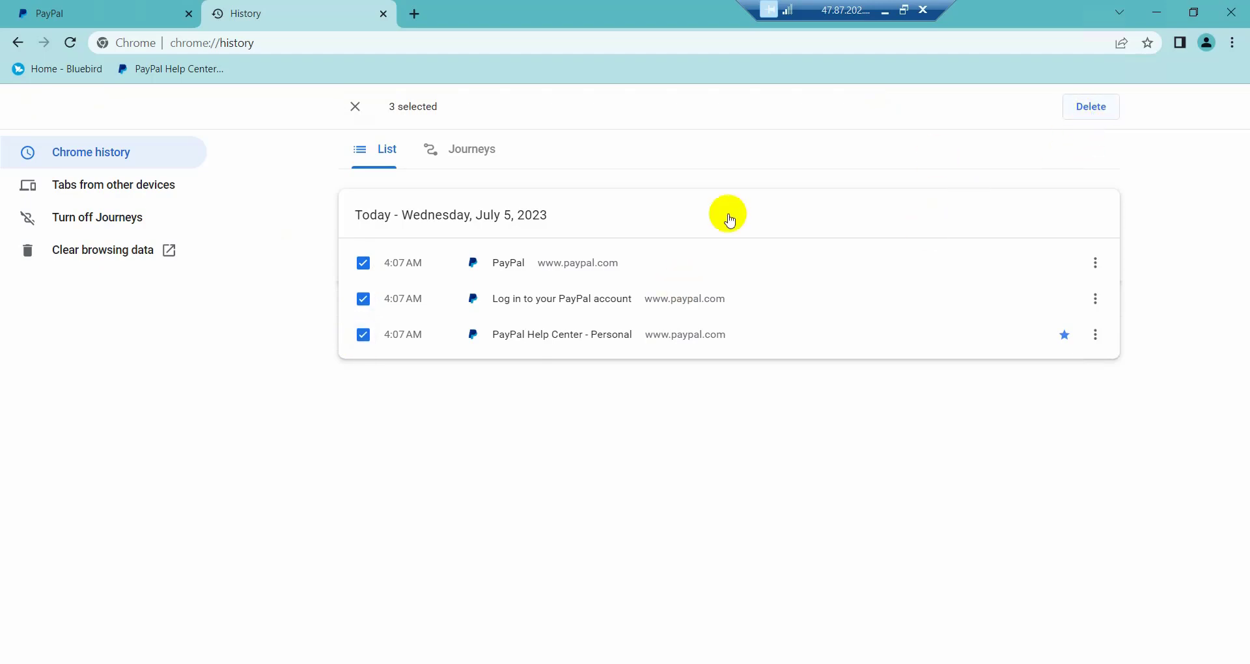
pyautogui.click(1089, 105)
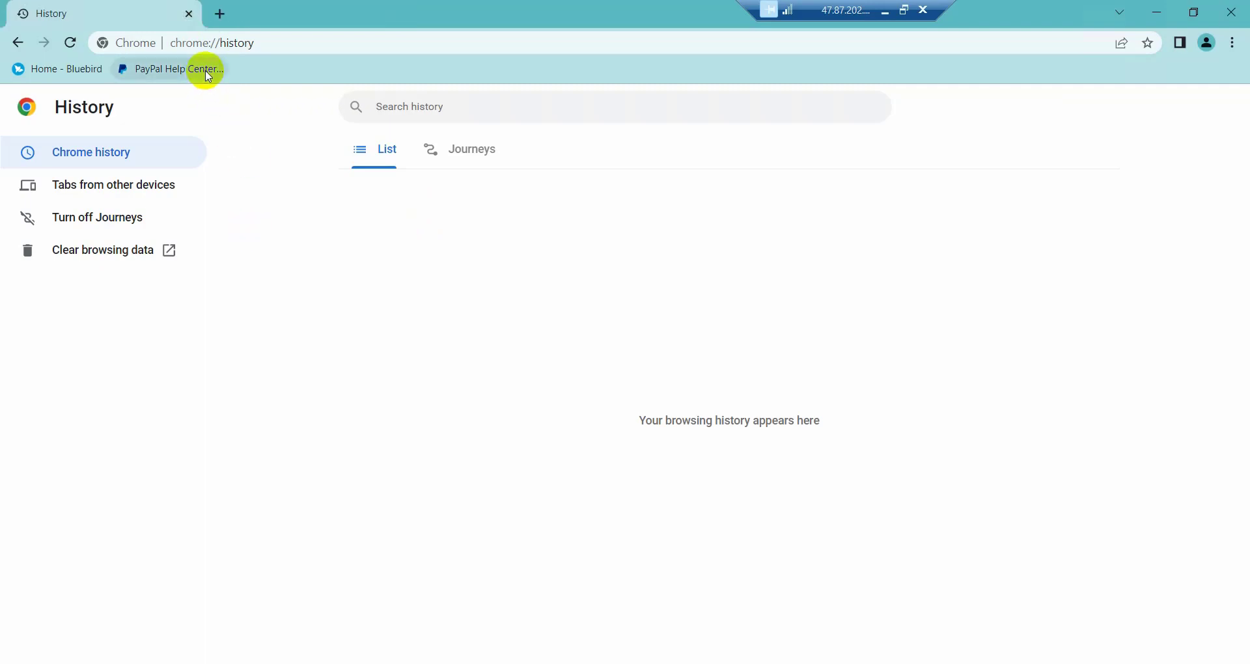
# From the PayPal Help Center bookmark, reach 'More ways we can help' and go to the Community Forum.
pyautogui.click(169, 69)
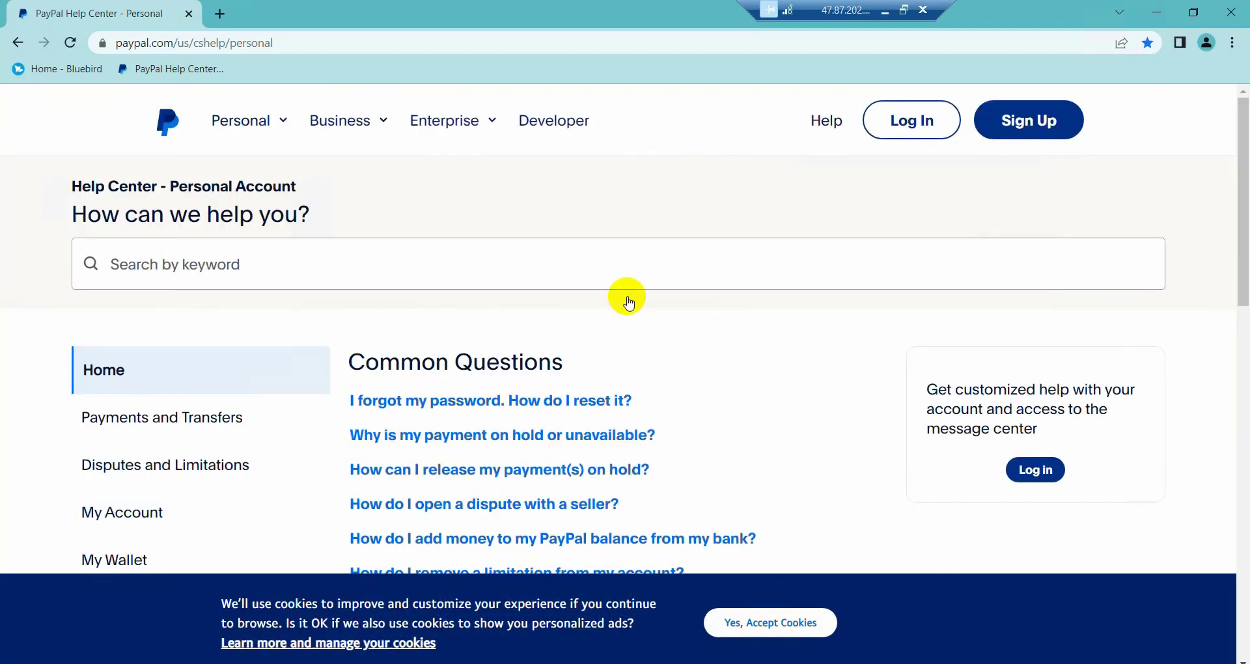
pyautogui.scroll(-3)
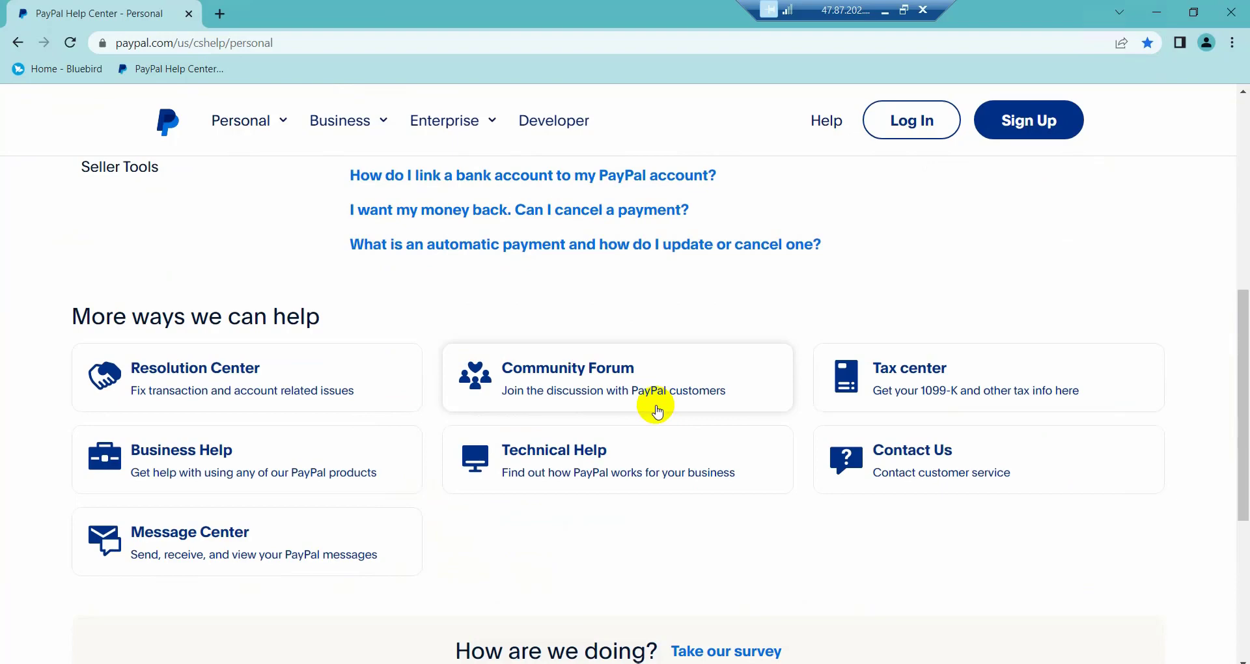
pyautogui.scroll(-3)
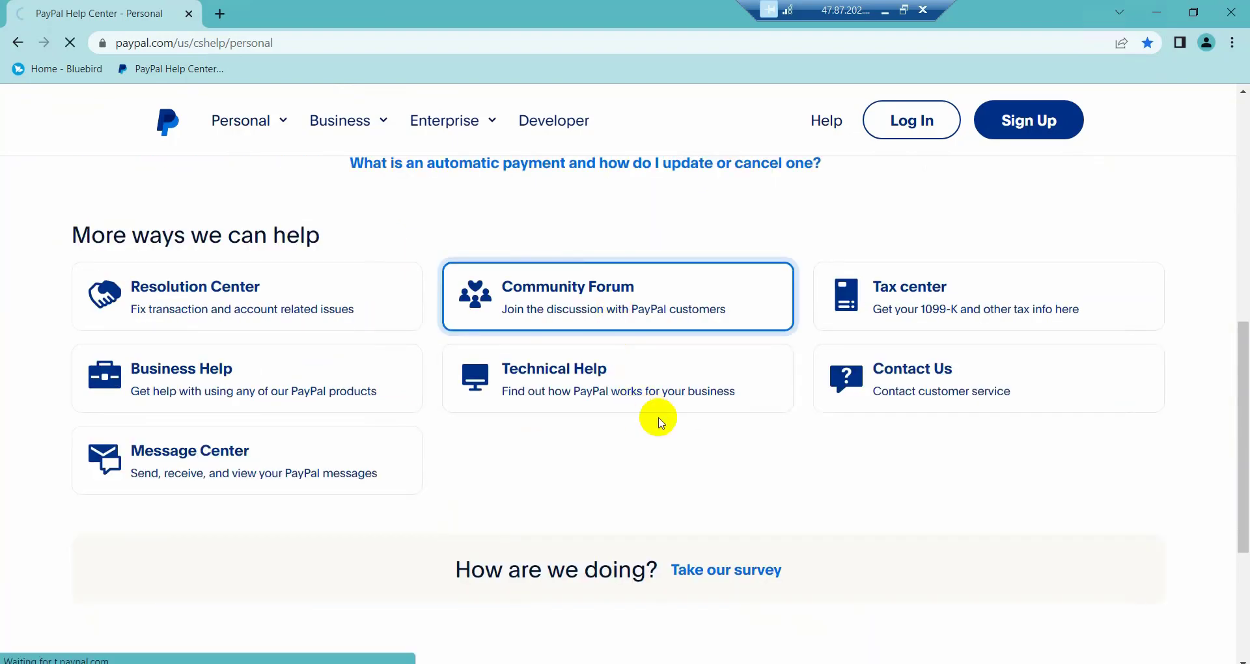
pyautogui.click(618, 296)
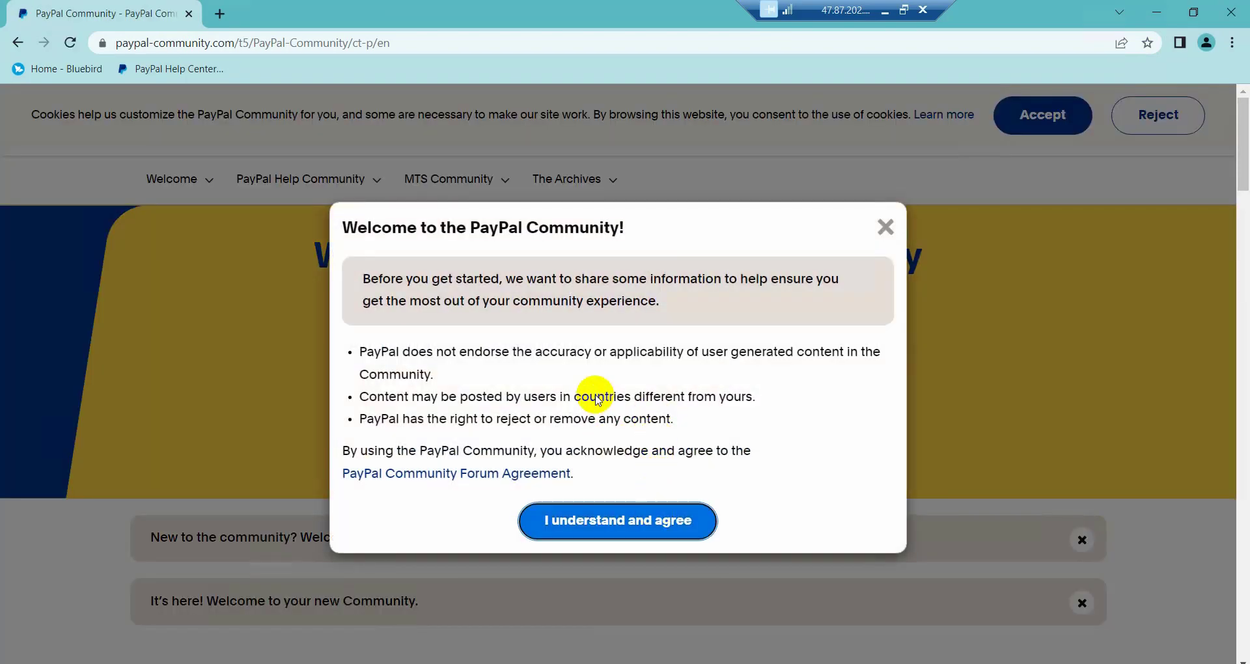
# Accept the community welcome agreement and choose 'Sign In to Post'.
pyautogui.click(617, 521)
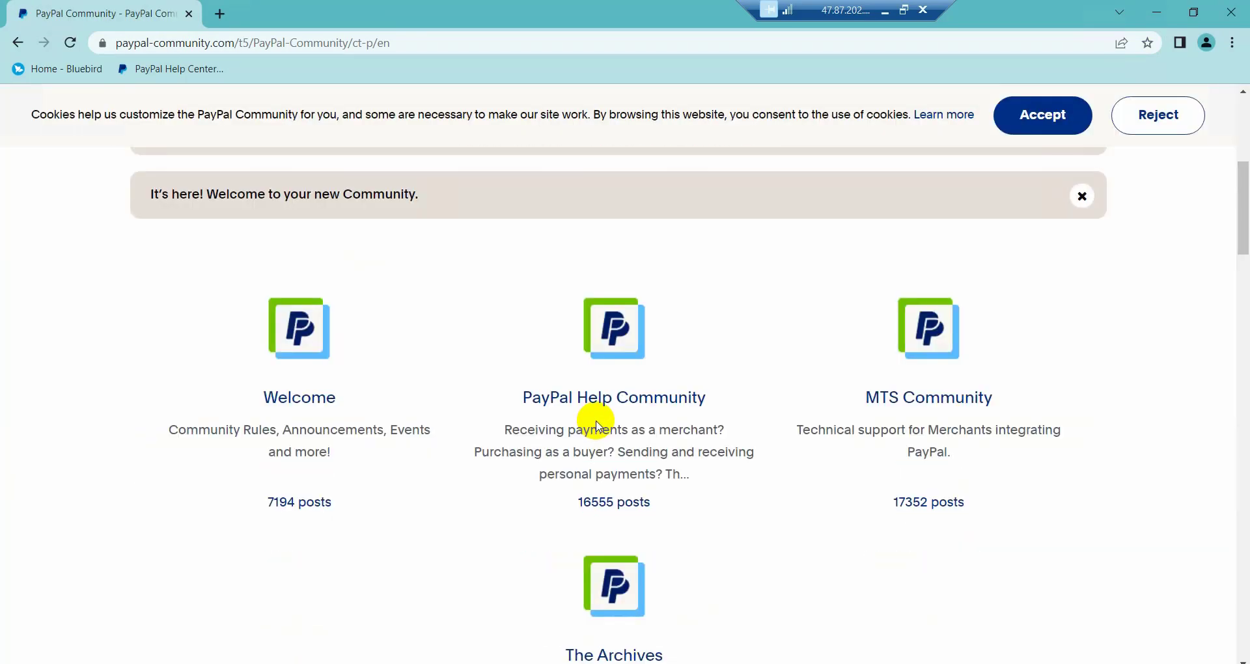
pyautogui.scroll(-3)
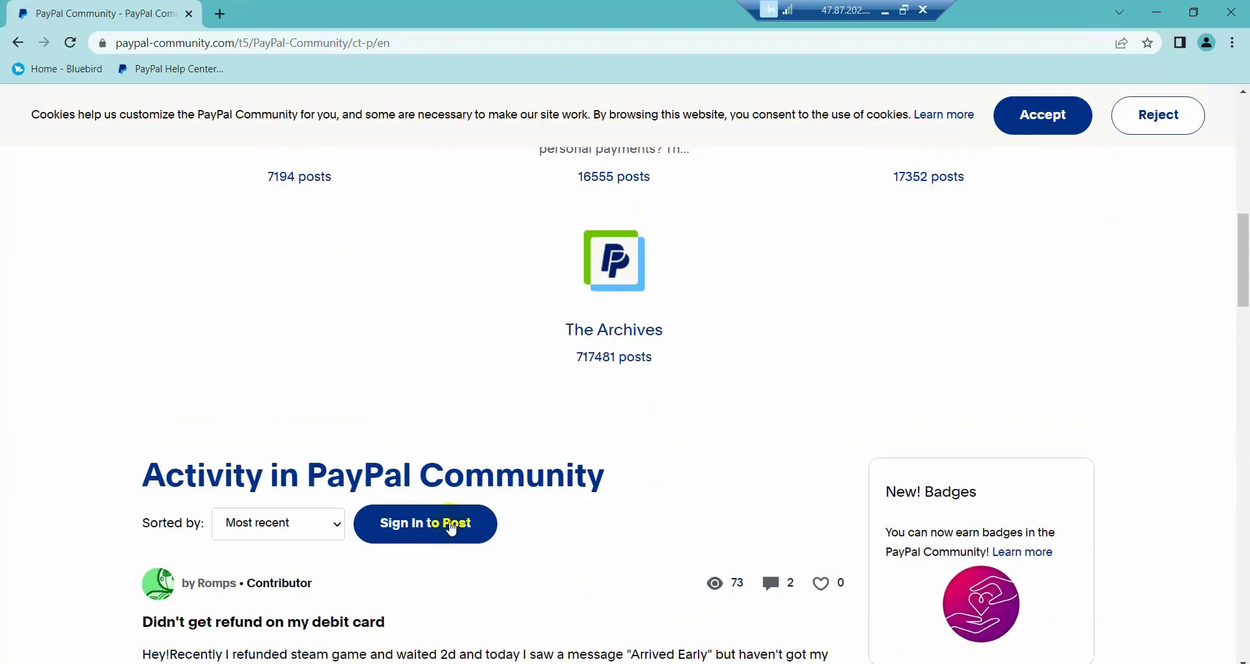
pyautogui.click(425, 524)
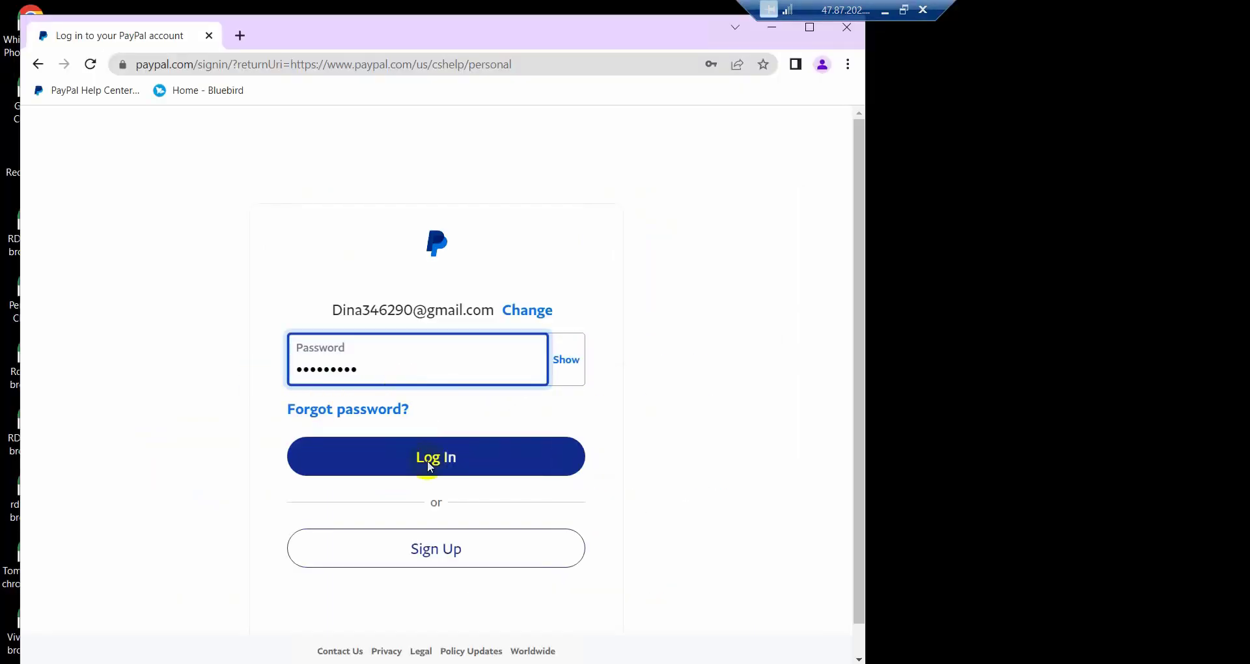
# Submit the PayPal login with the pre-filled password and land on the logged-in Help Center.
pyautogui.click(435, 457)
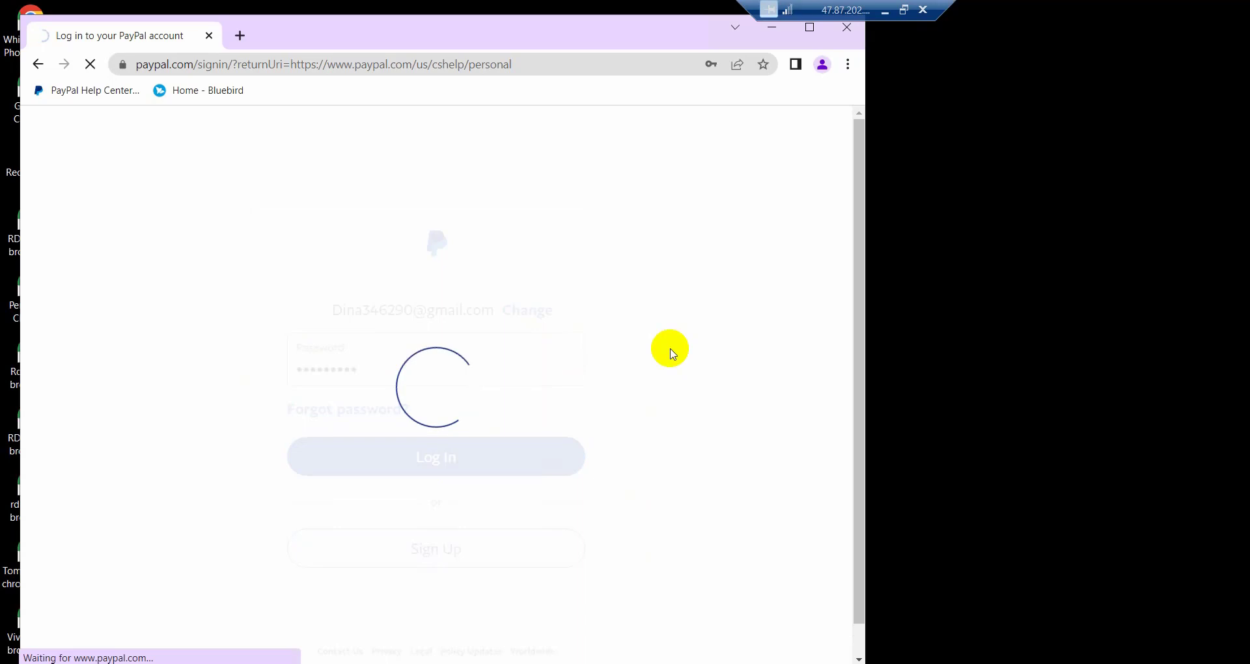
pyautogui.click(434, 457)
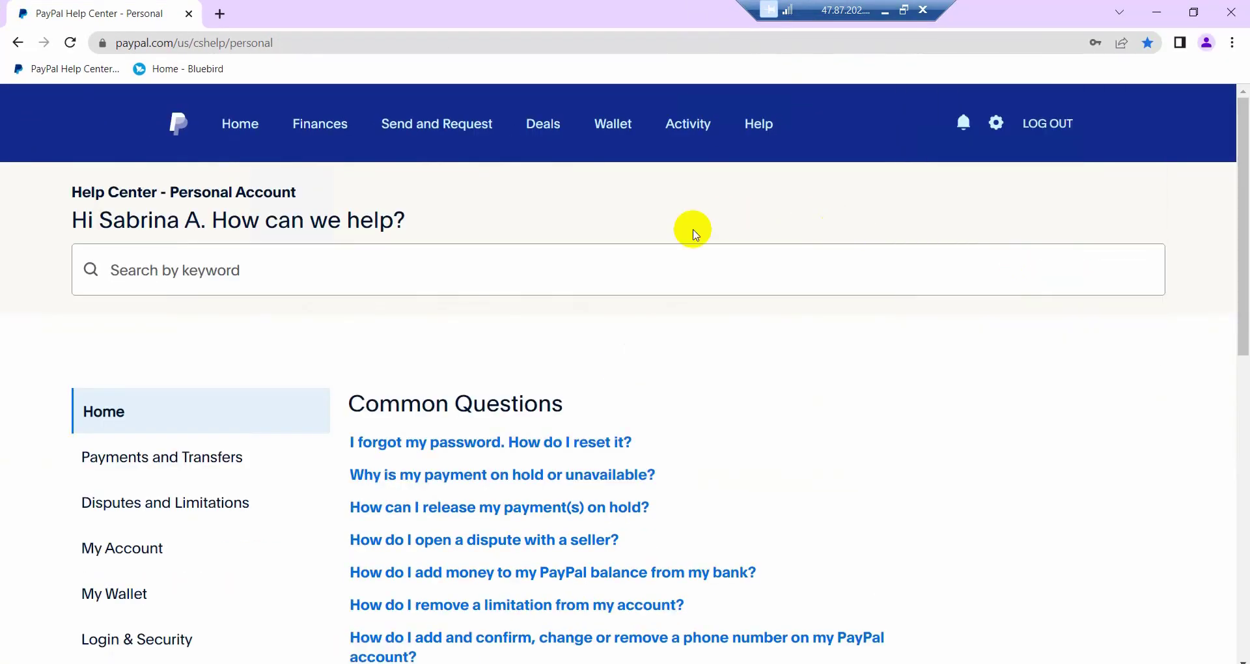
pyautogui.click(240, 124)
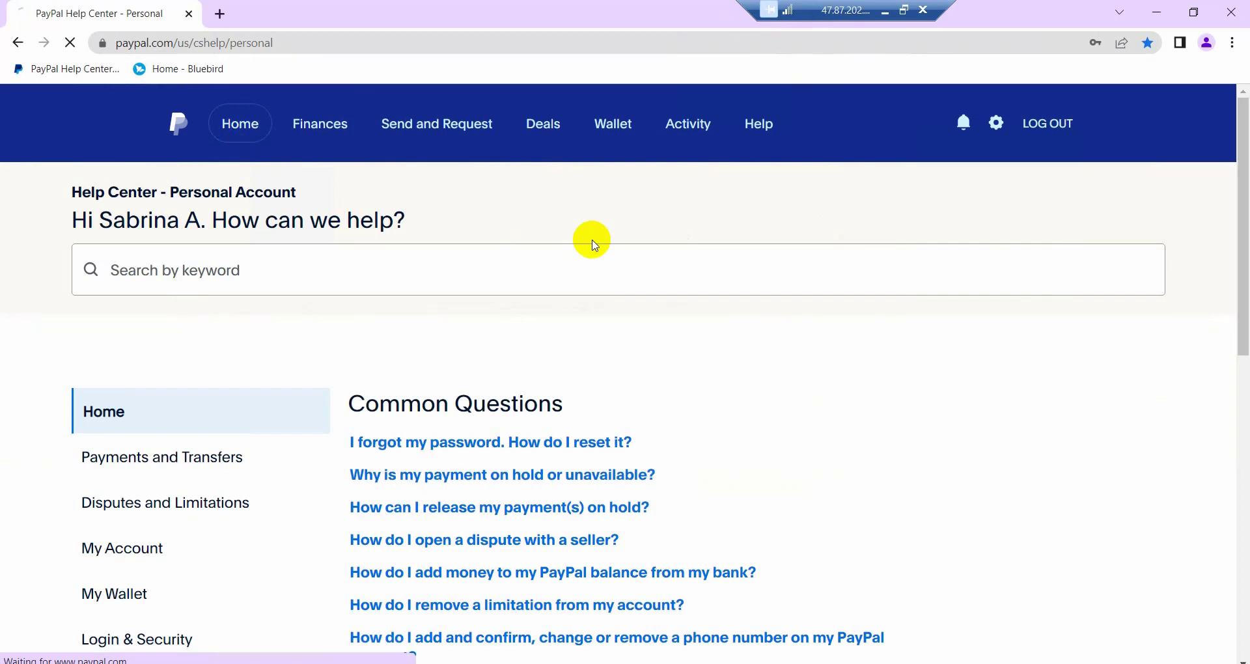